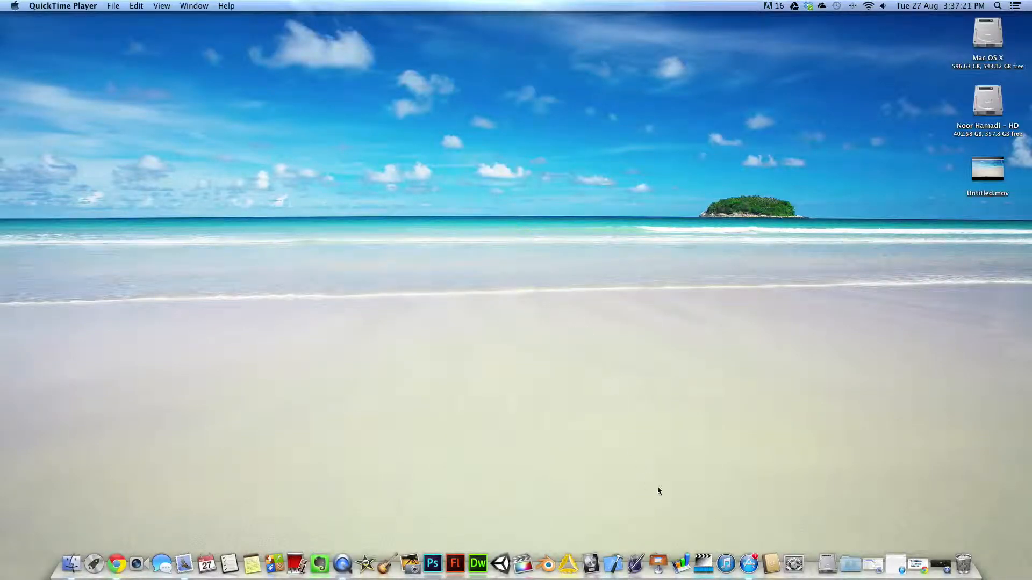
pyautogui.moveTo(699, 494)
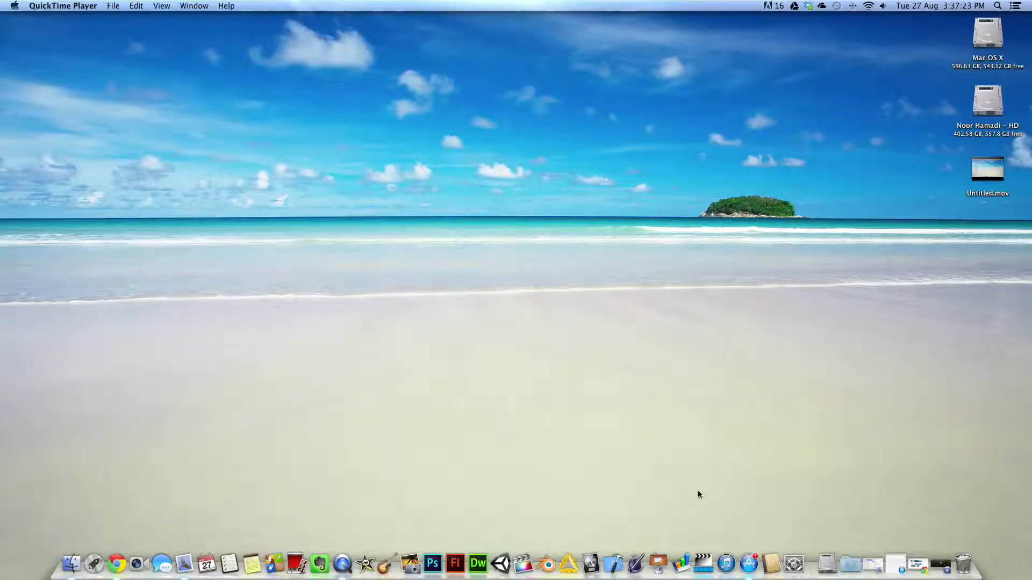
pyautogui.moveTo(703, 564)
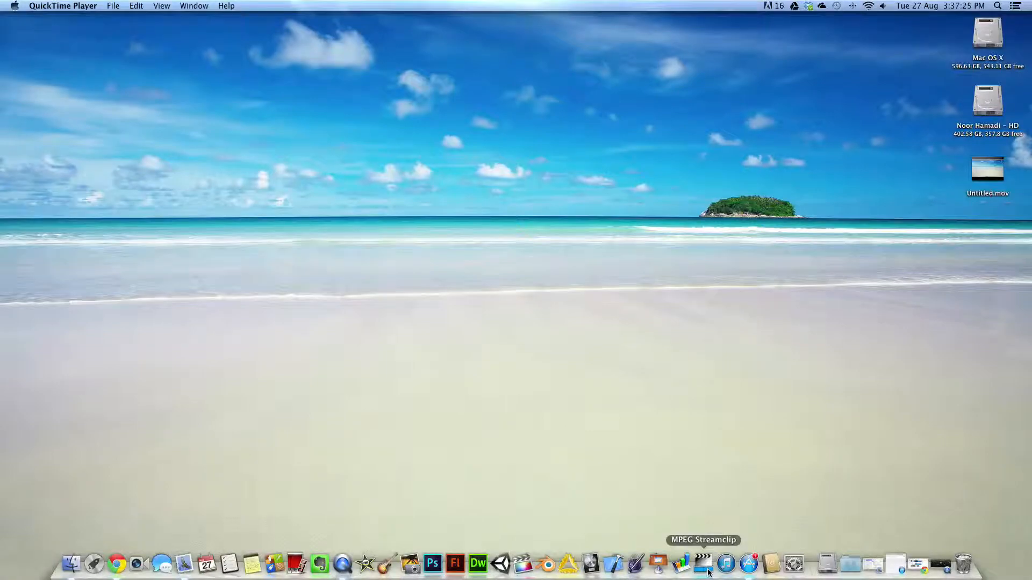
# Launch MPEG Streamclip from the Dock so its empty converter window appears
pyautogui.click(703, 564)
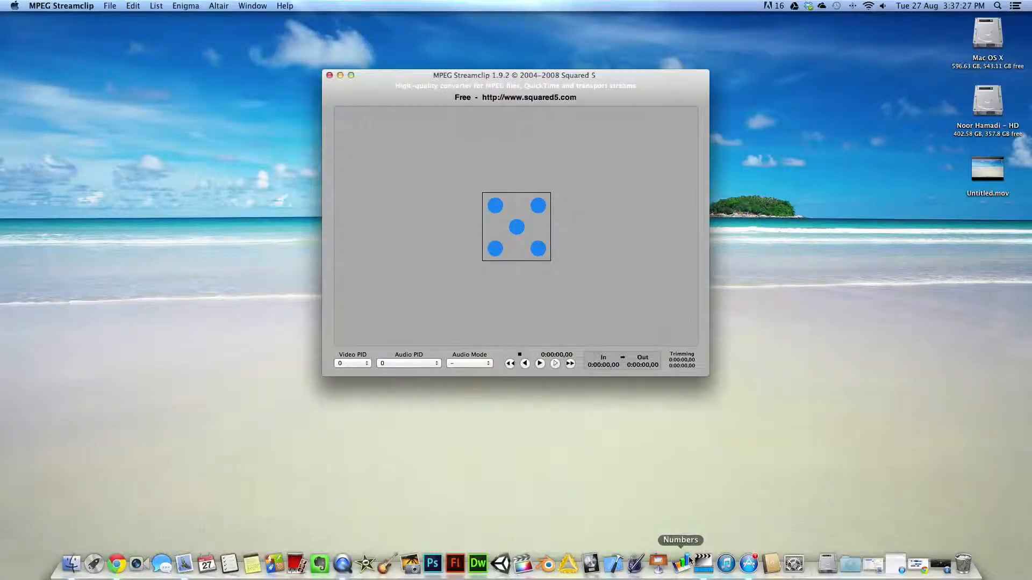
pyautogui.moveTo(350, 280)
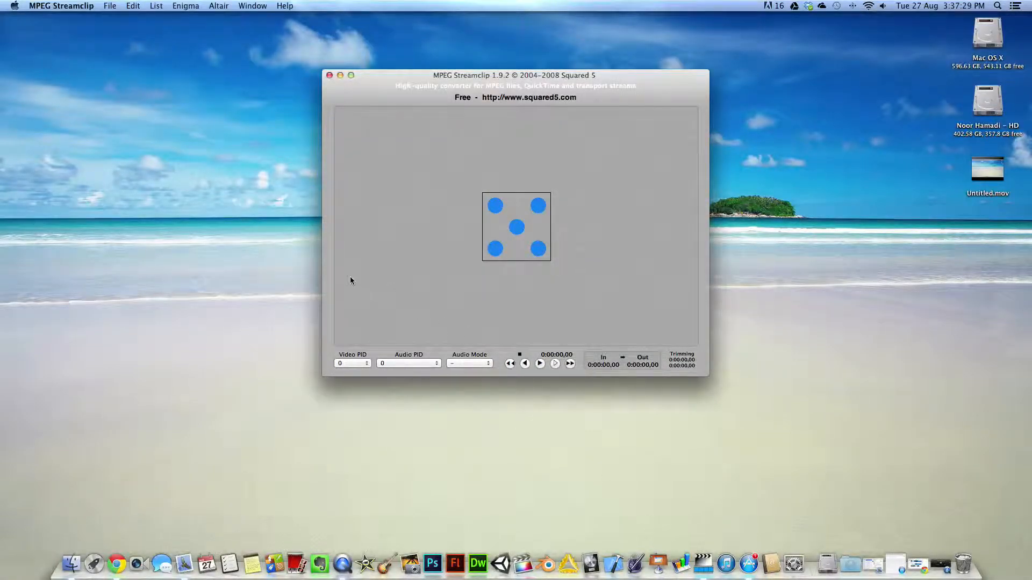
pyautogui.moveTo(326, 148)
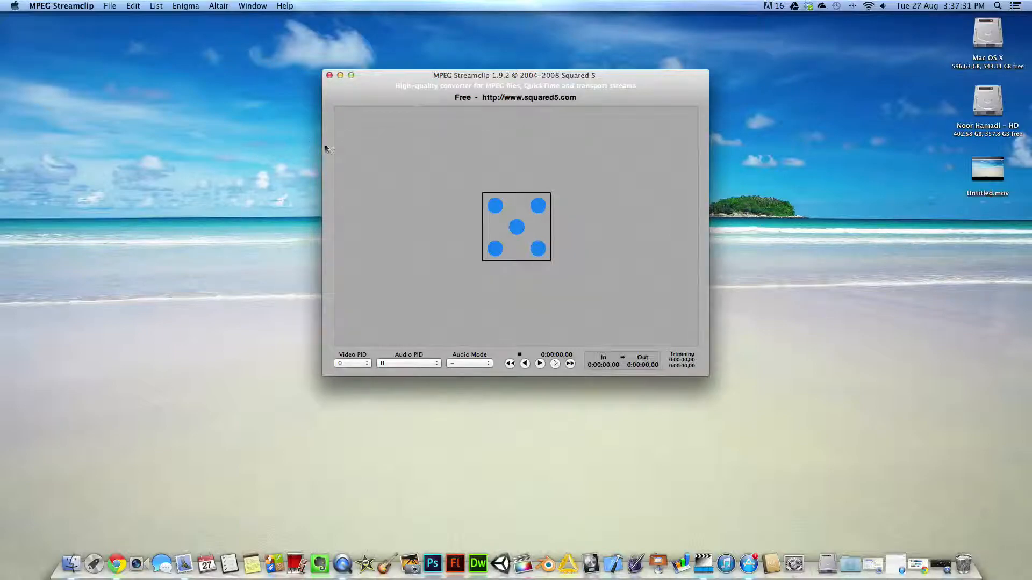
pyautogui.moveTo(275, 200)
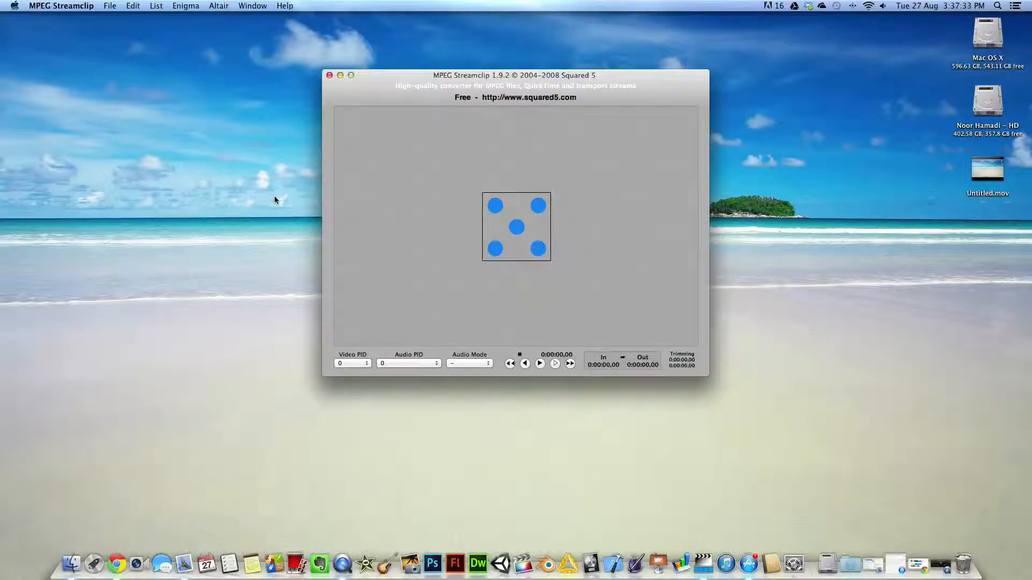
pyautogui.moveTo(291, 274)
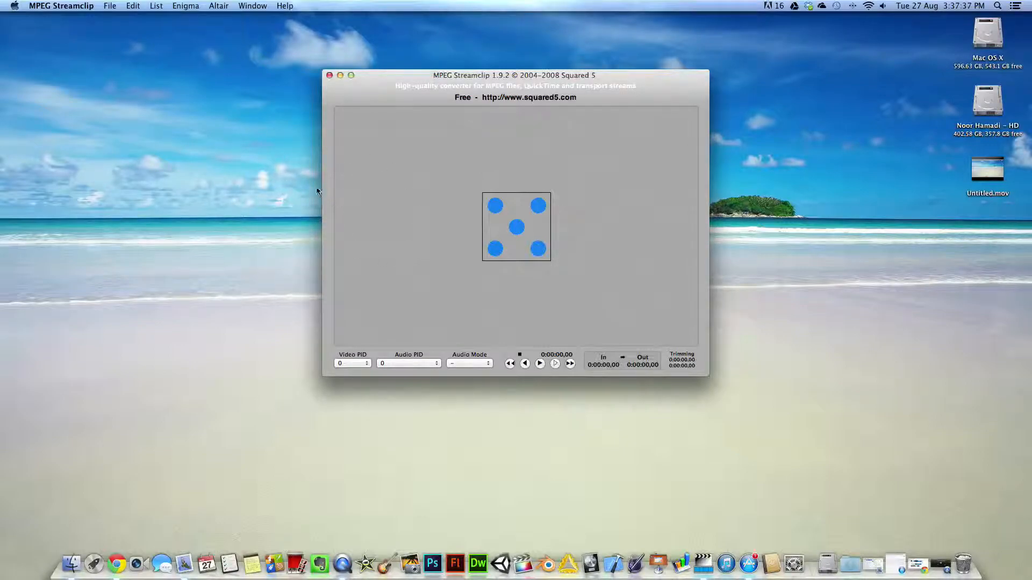
pyautogui.moveTo(386, 135)
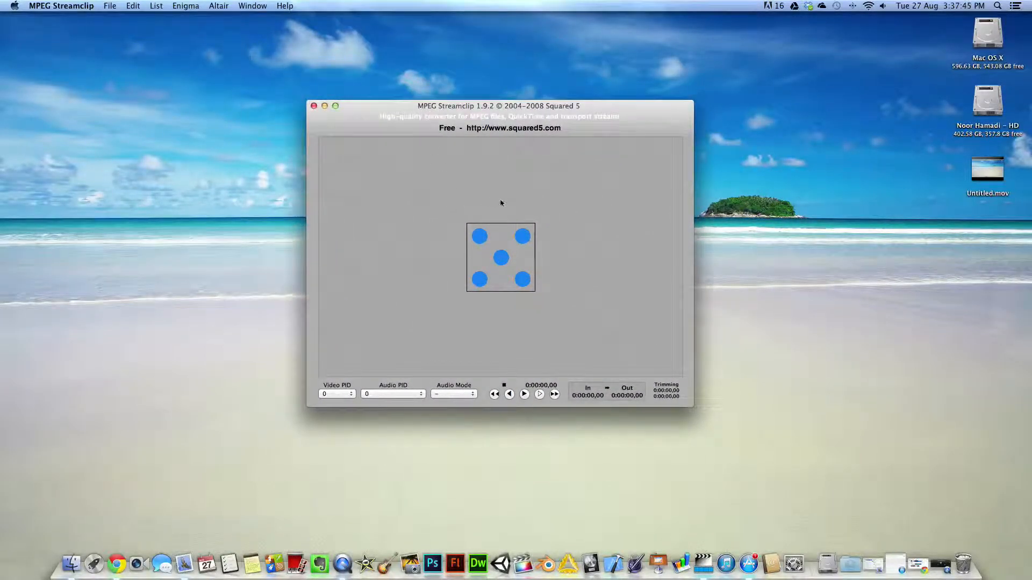
pyautogui.moveTo(446, 303)
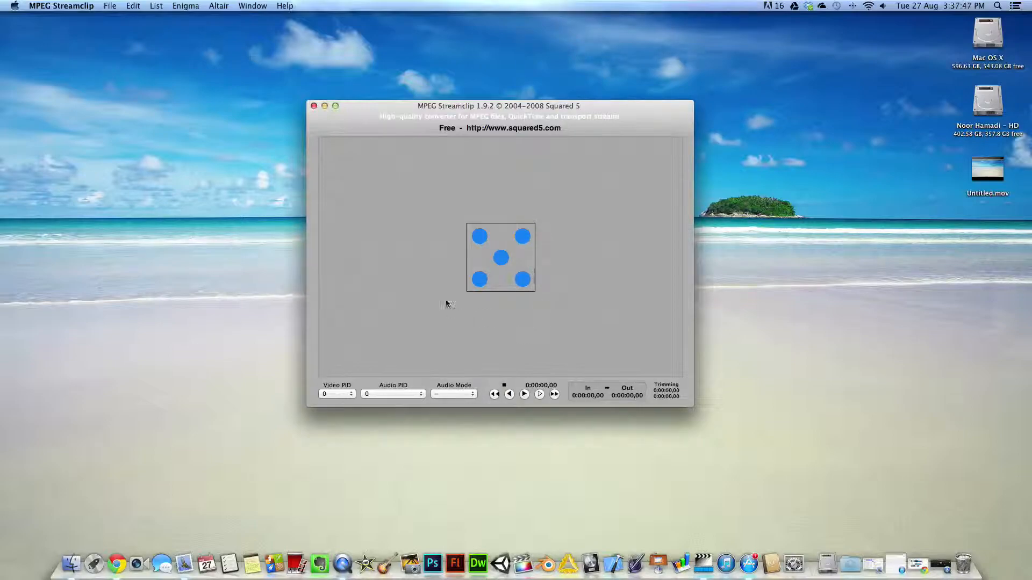
pyautogui.moveTo(472, 185)
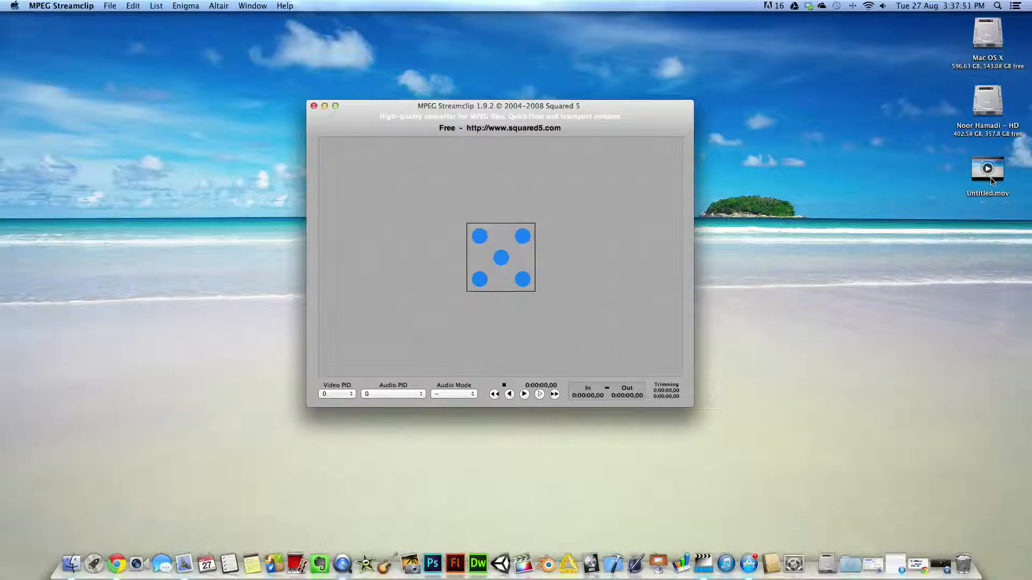
# Drag Untitled.mov from the desktop into the converter, previewing the 1:10 recording
pyautogui.moveTo(987, 170); pyautogui.dragTo(500, 257)
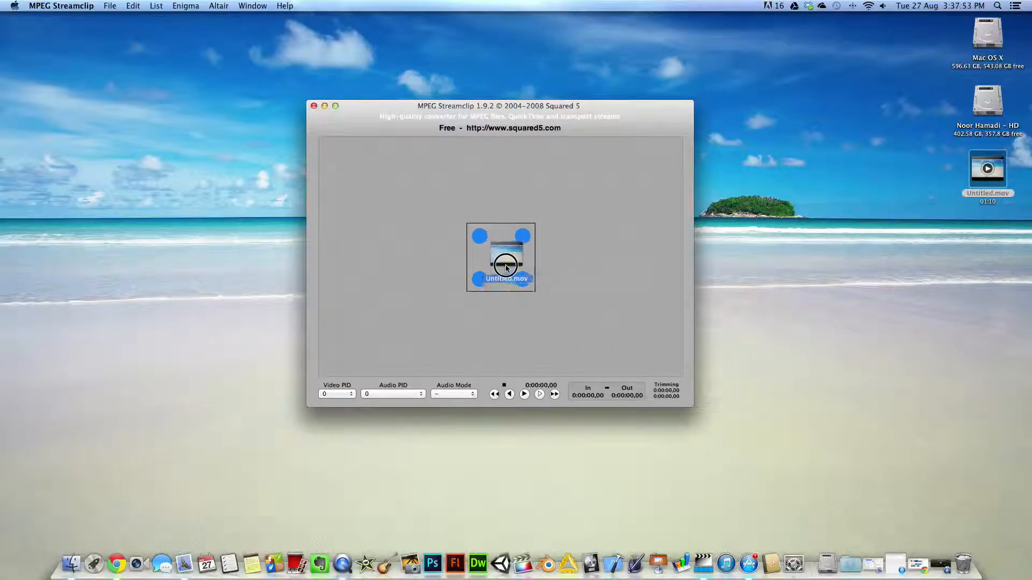
pyautogui.doubleClick(500, 257)
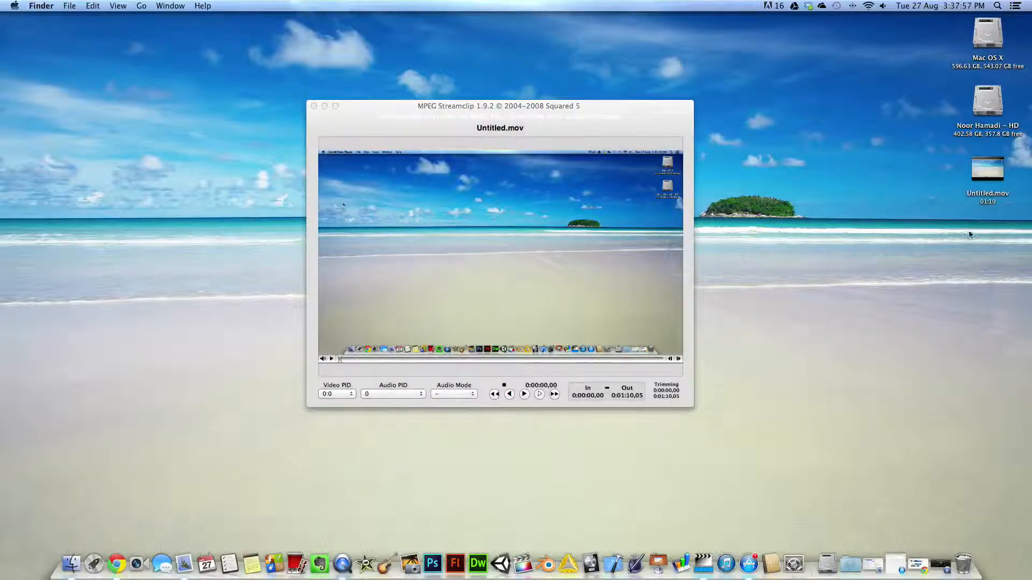
pyautogui.moveTo(790, 306)
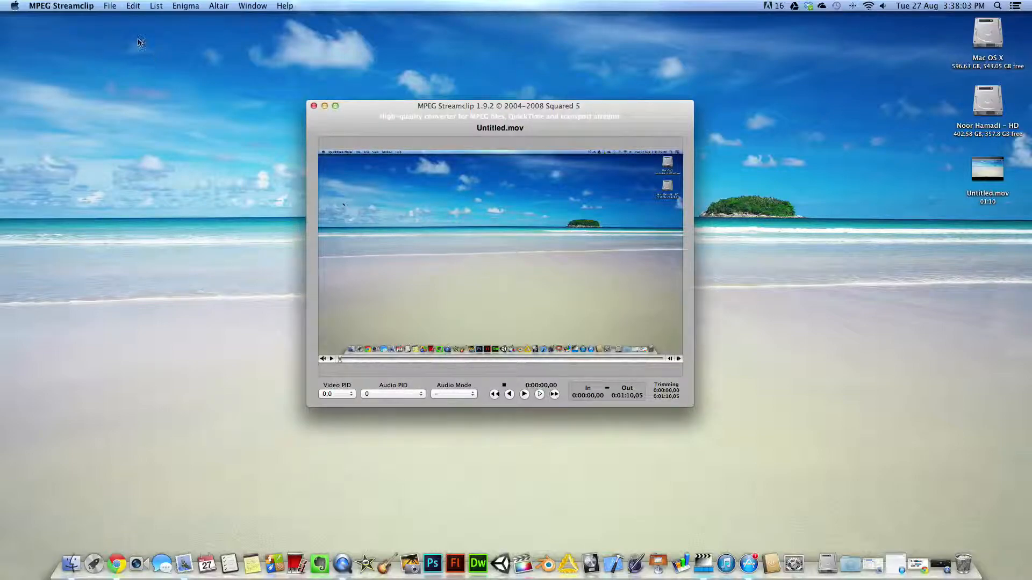
# Browse the File and List menus, then choose Export to MPEG-4 for Untitled.mov
pyautogui.click(110, 6)
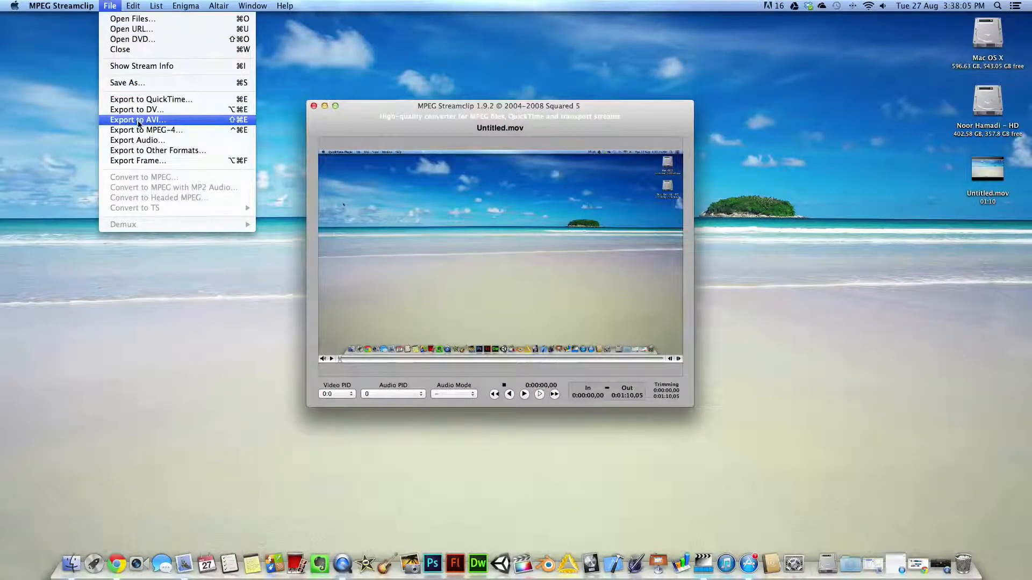
pyautogui.click(156, 6)
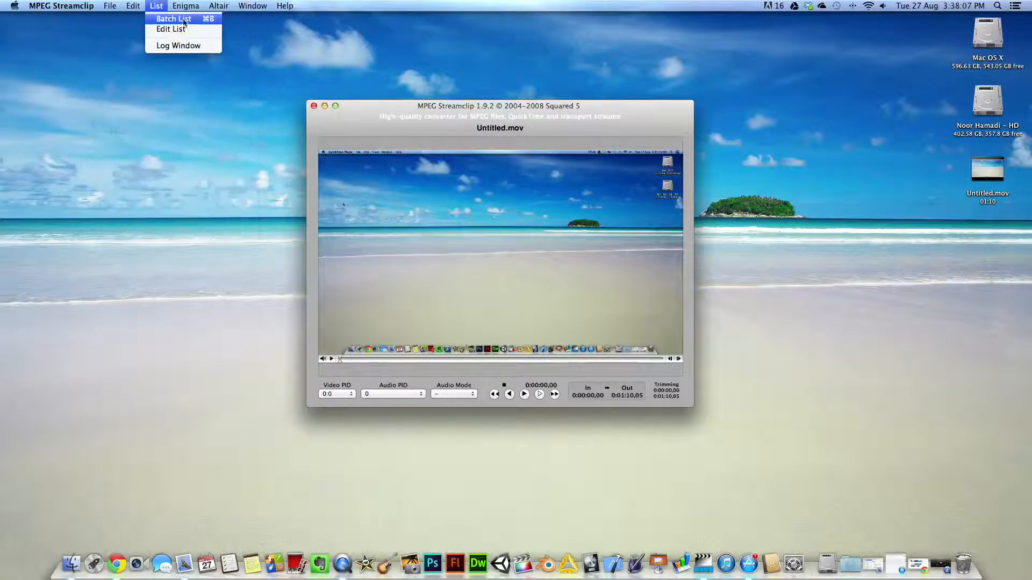
pyautogui.click(110, 5)
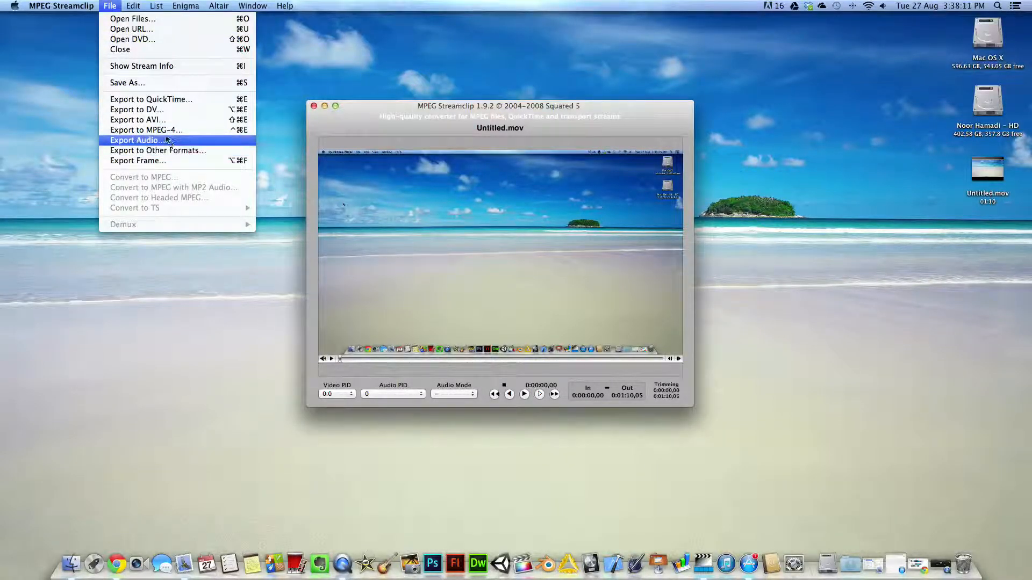
pyautogui.moveTo(146, 130)
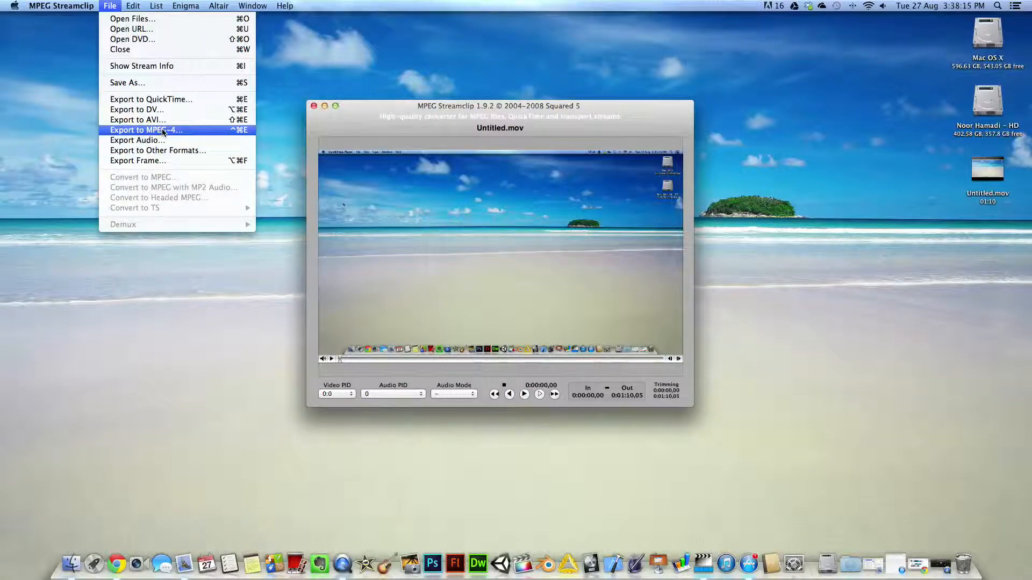
pyautogui.click(145, 130)
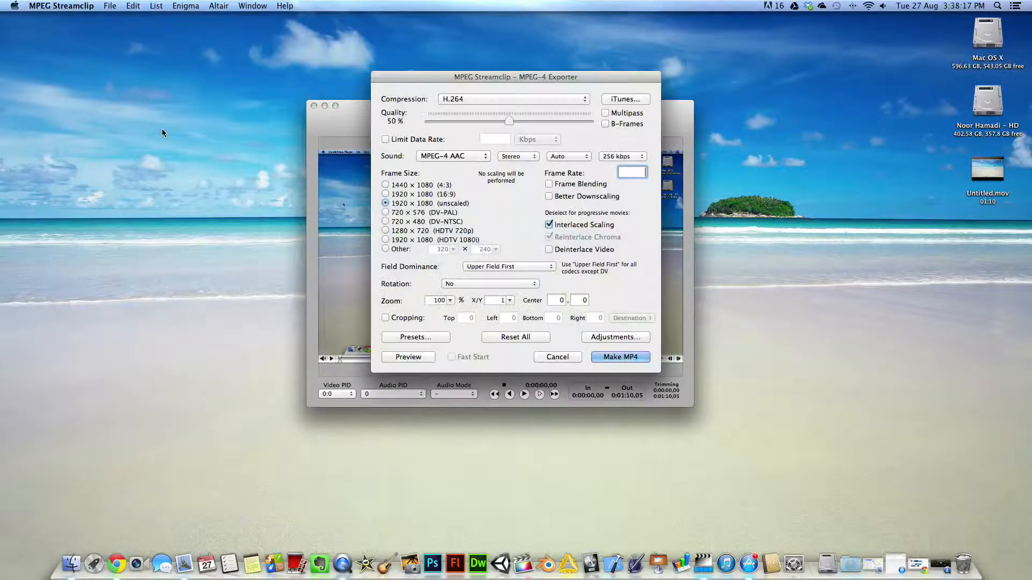
pyautogui.moveTo(716, 189)
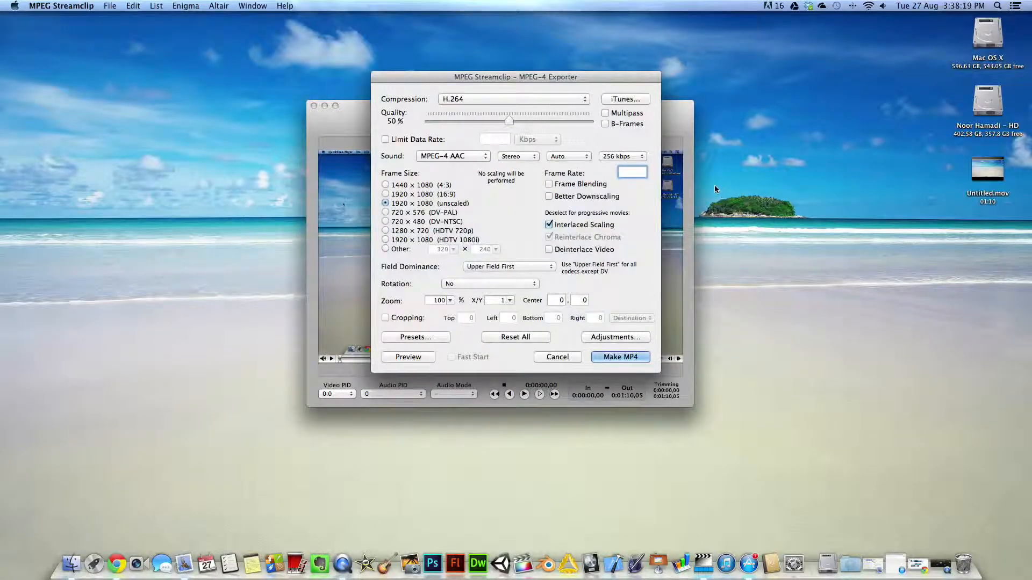
pyautogui.rightClick(987, 168)
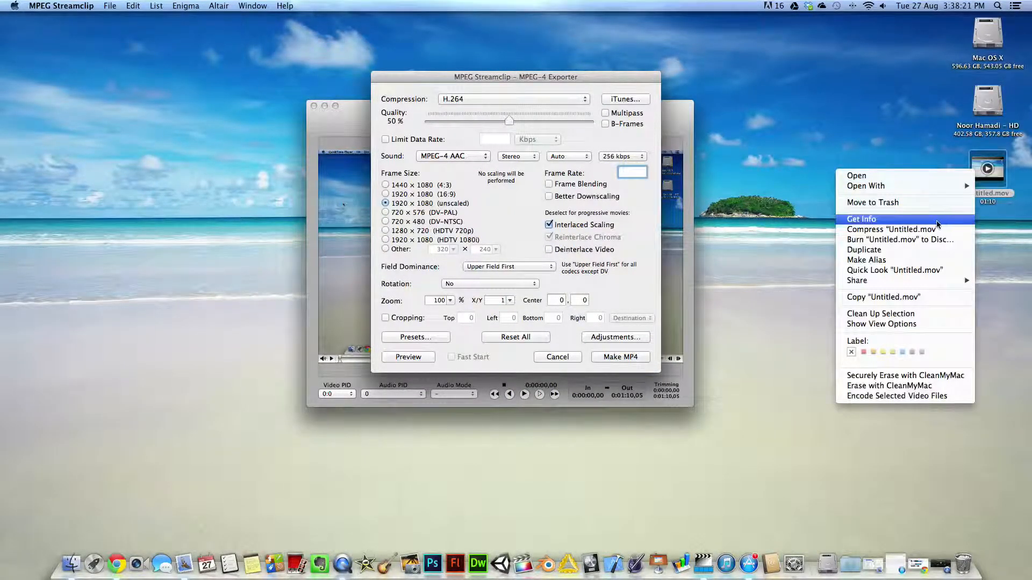
pyautogui.click(862, 220)
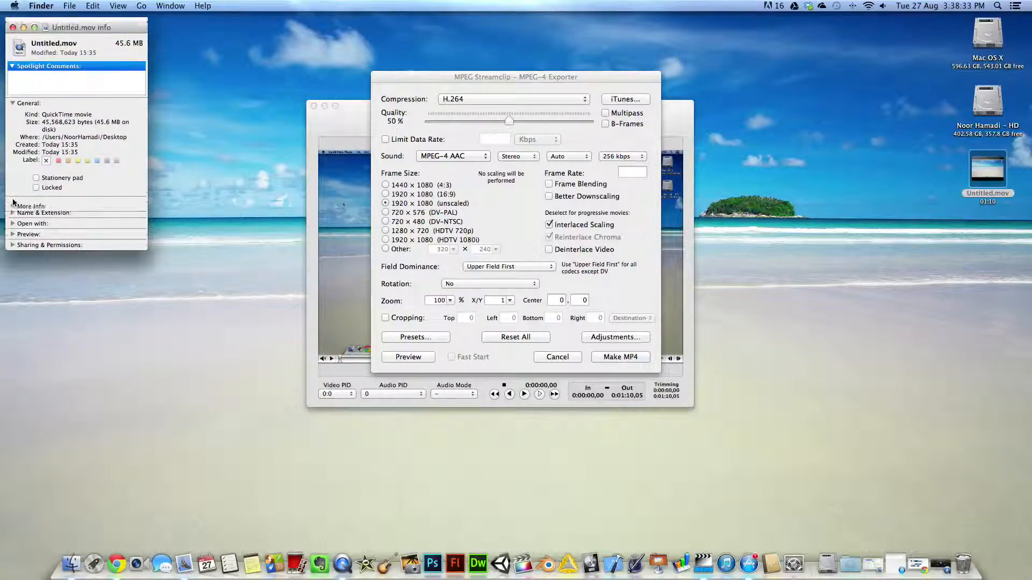
pyautogui.click(12, 206)
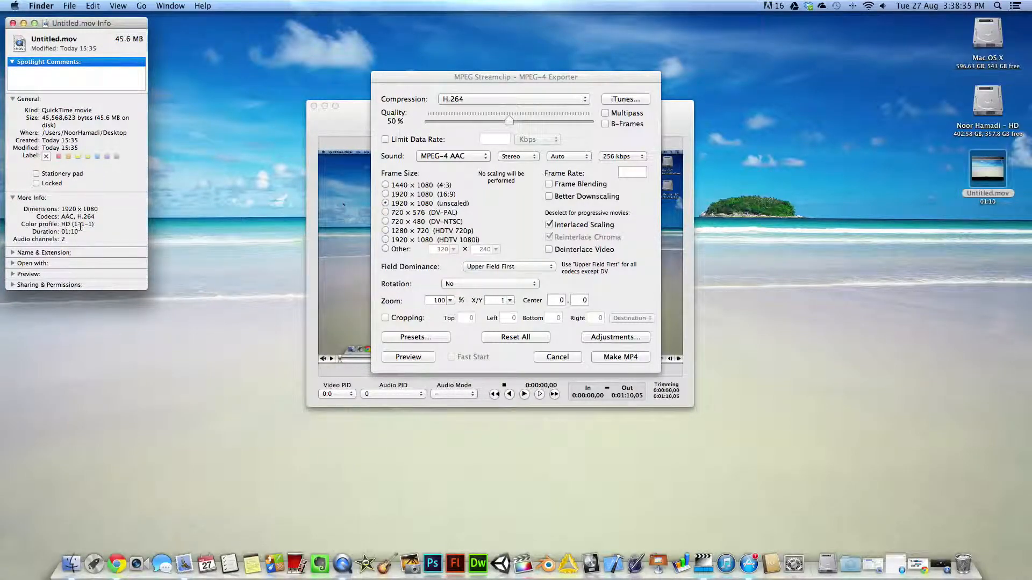
pyautogui.doubleClick(78, 208)
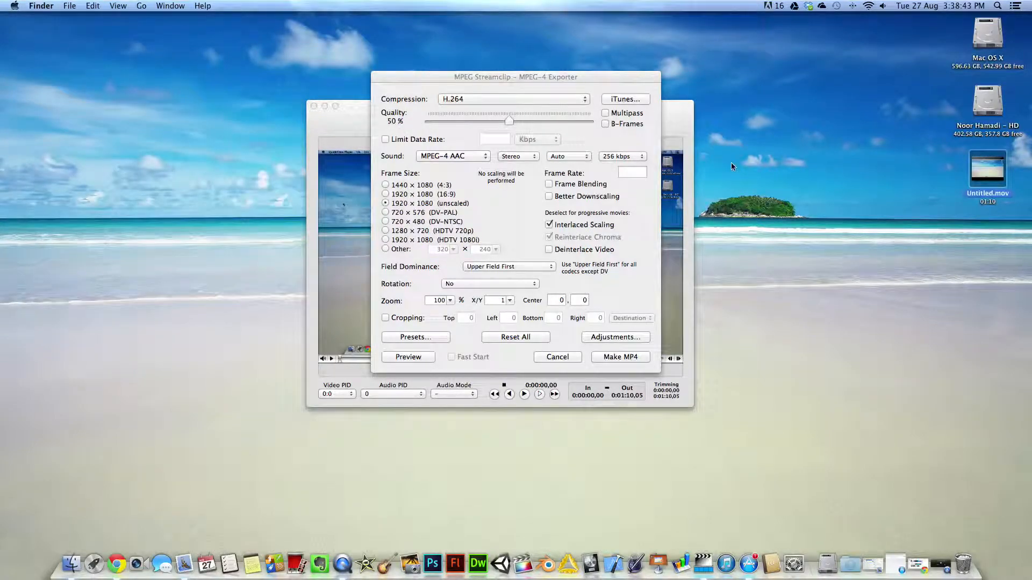
pyautogui.click(631, 172)
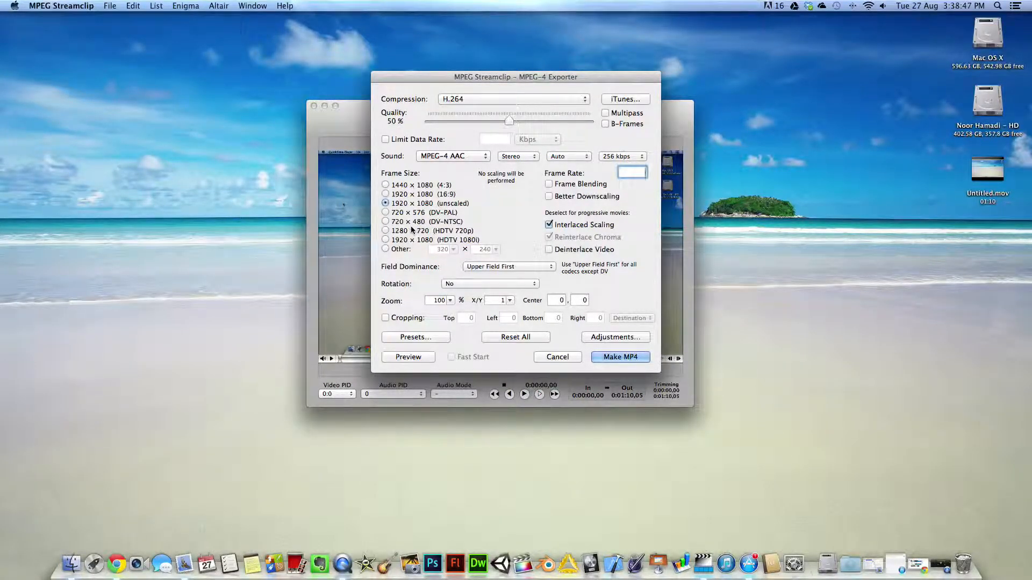
pyautogui.moveTo(442, 257)
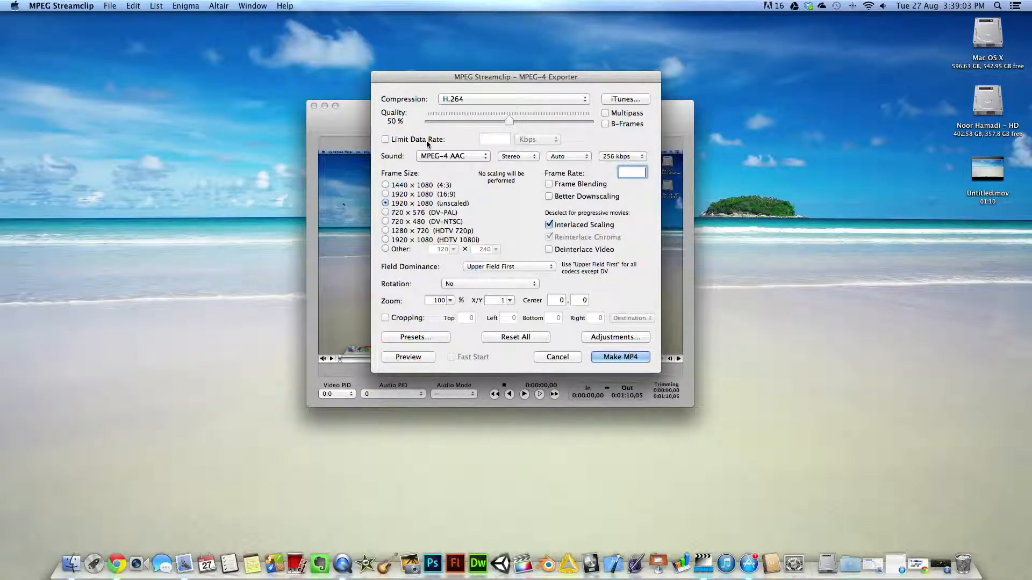
pyautogui.moveTo(504, 169)
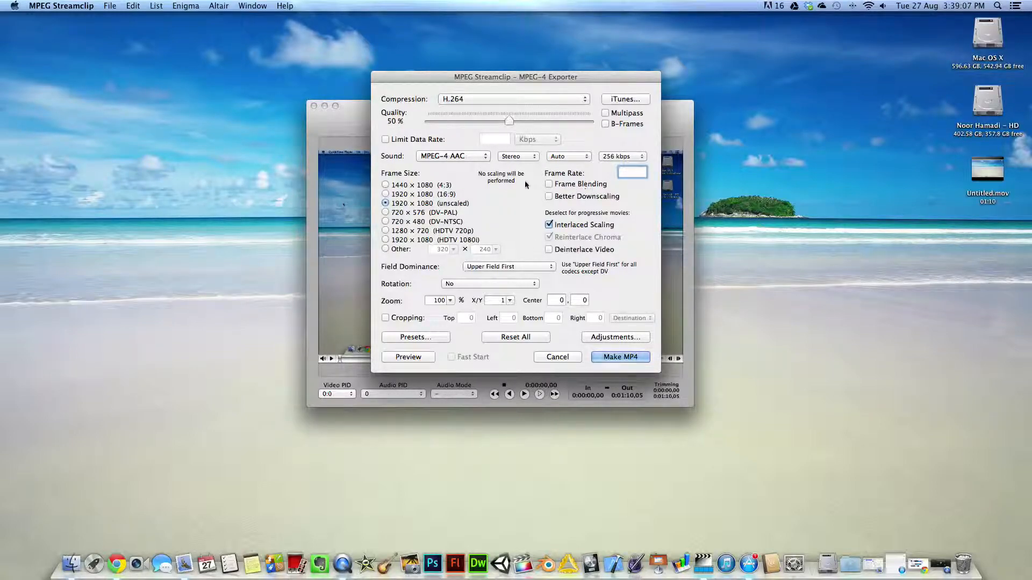
pyautogui.moveTo(483, 217)
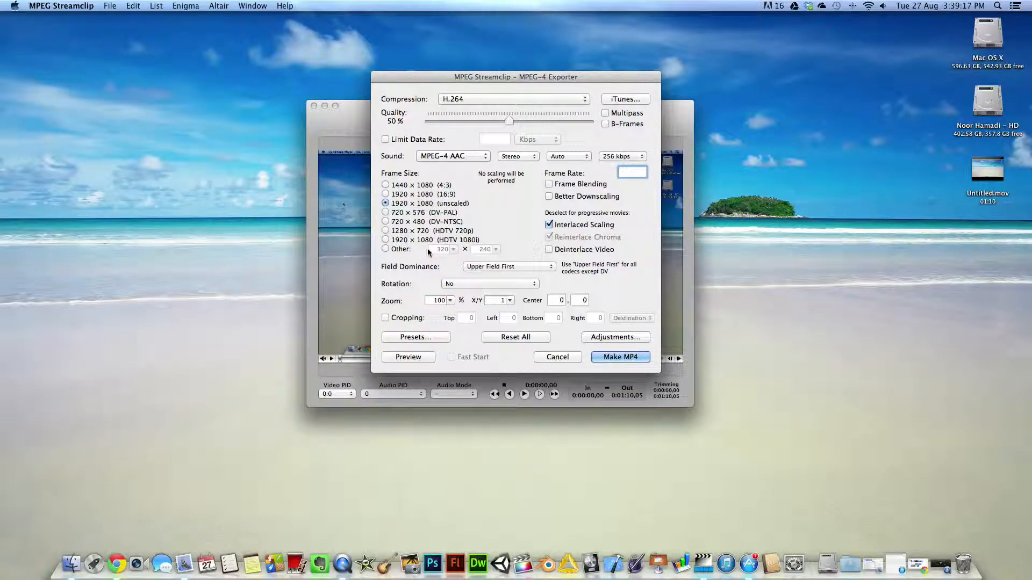
pyautogui.moveTo(516, 222)
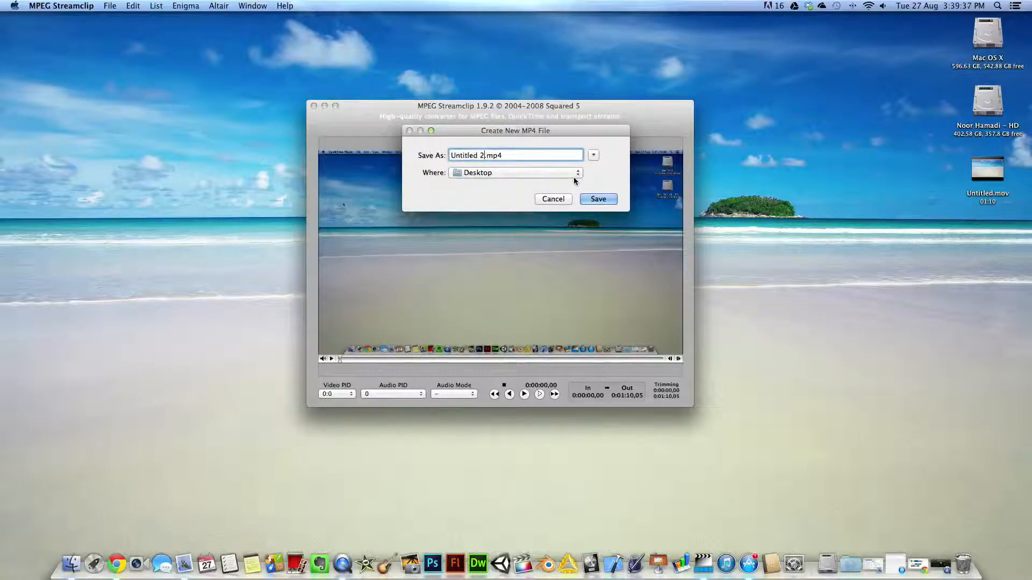
# Save the export as Untitled 2.mp4 to the Desktop and start encoding
pyautogui.click(597, 199)
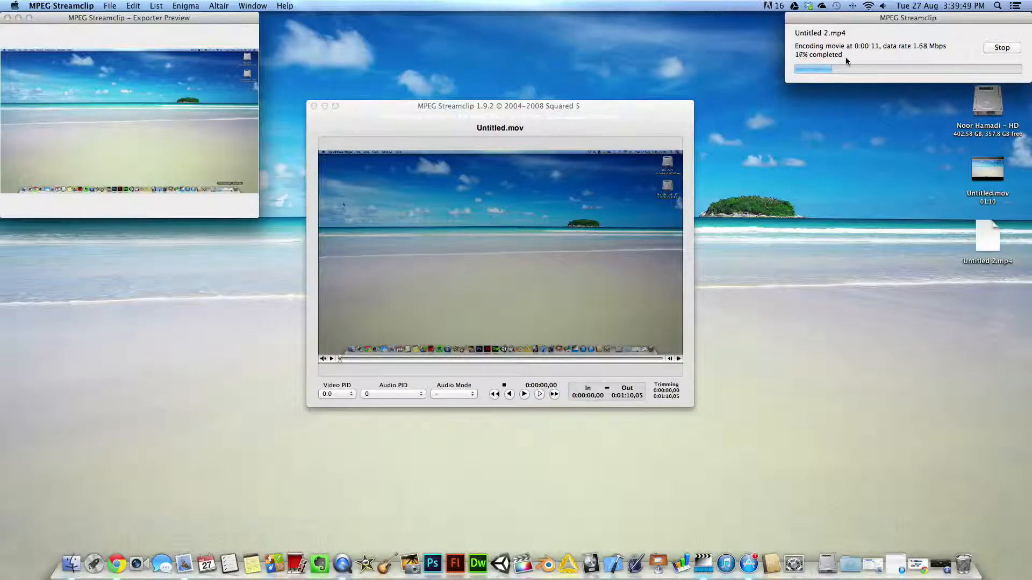
pyautogui.moveTo(853, 118)
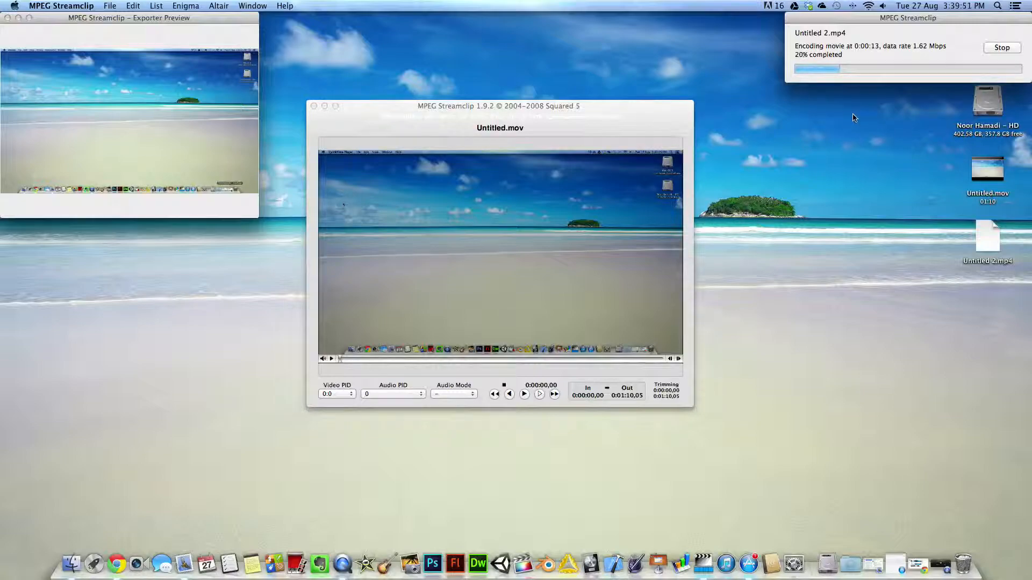
pyautogui.moveTo(844, 104)
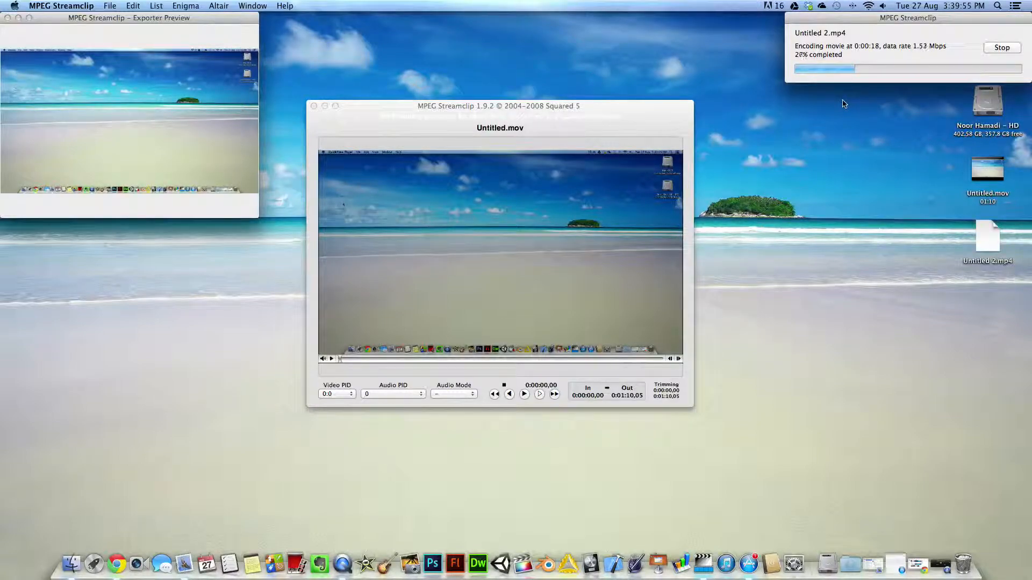
pyautogui.moveTo(792, 131)
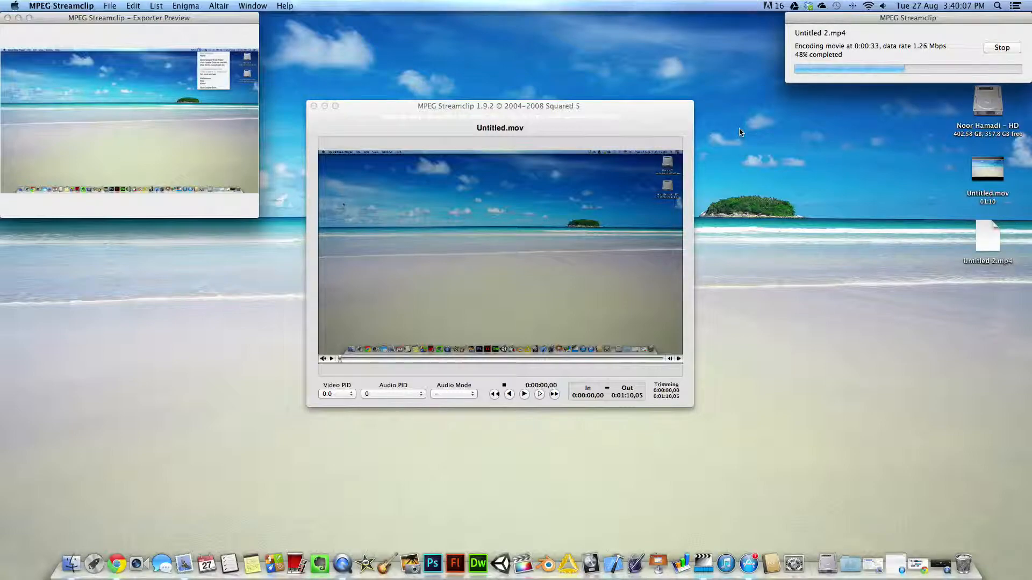
pyautogui.moveTo(648, 127)
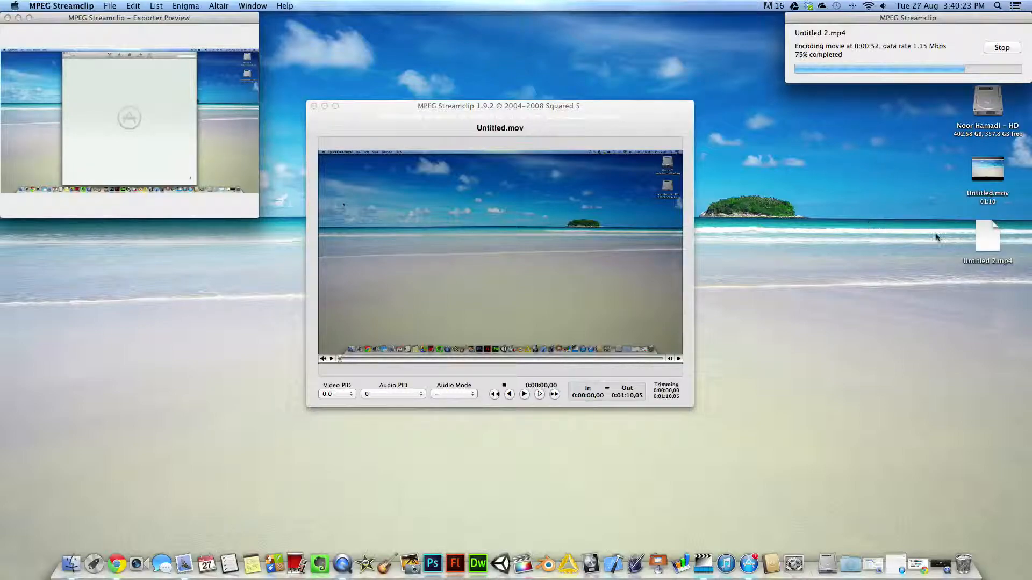
pyautogui.moveTo(989, 276)
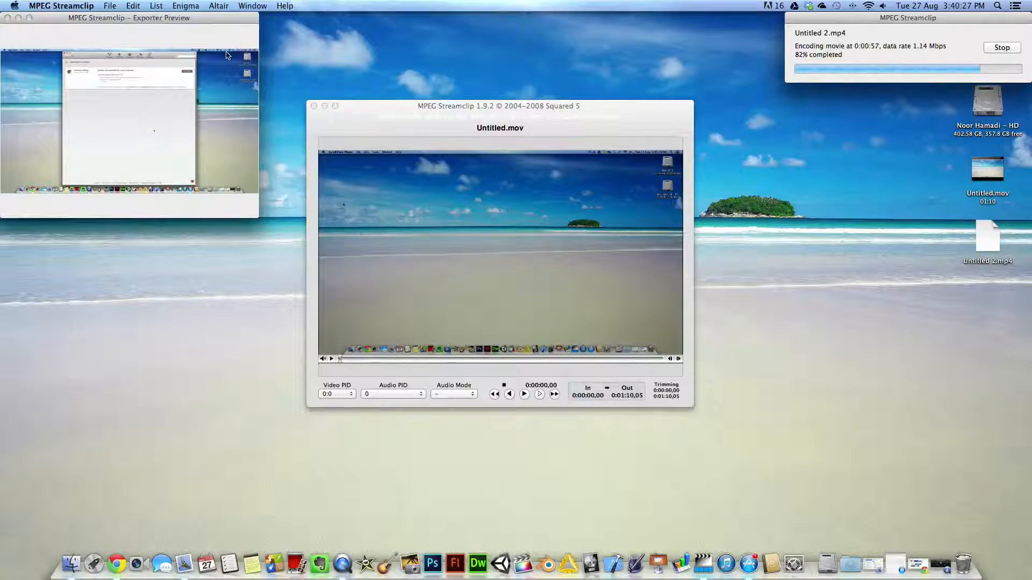
pyautogui.moveTo(116, 137)
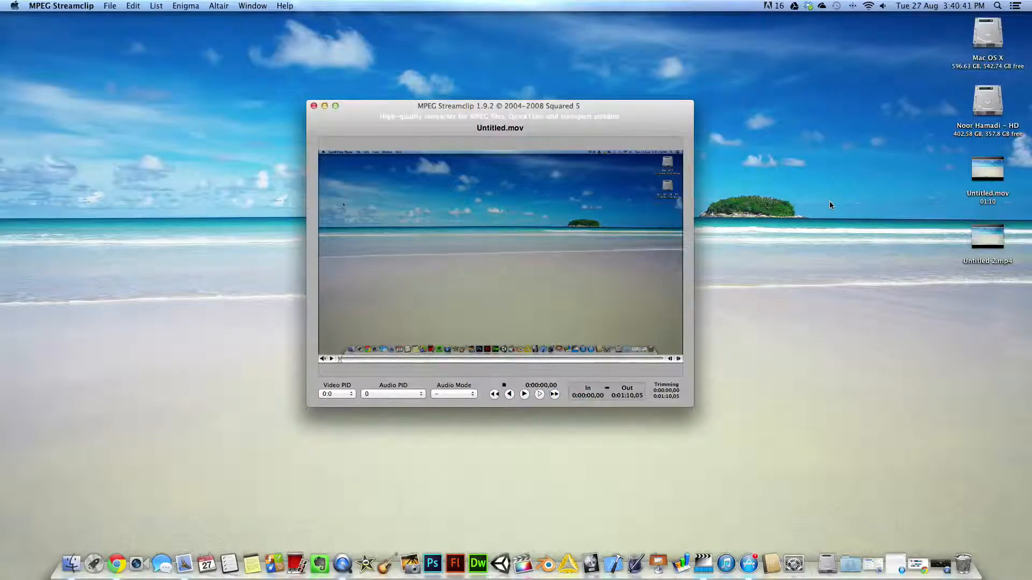
pyautogui.moveTo(325, 130)
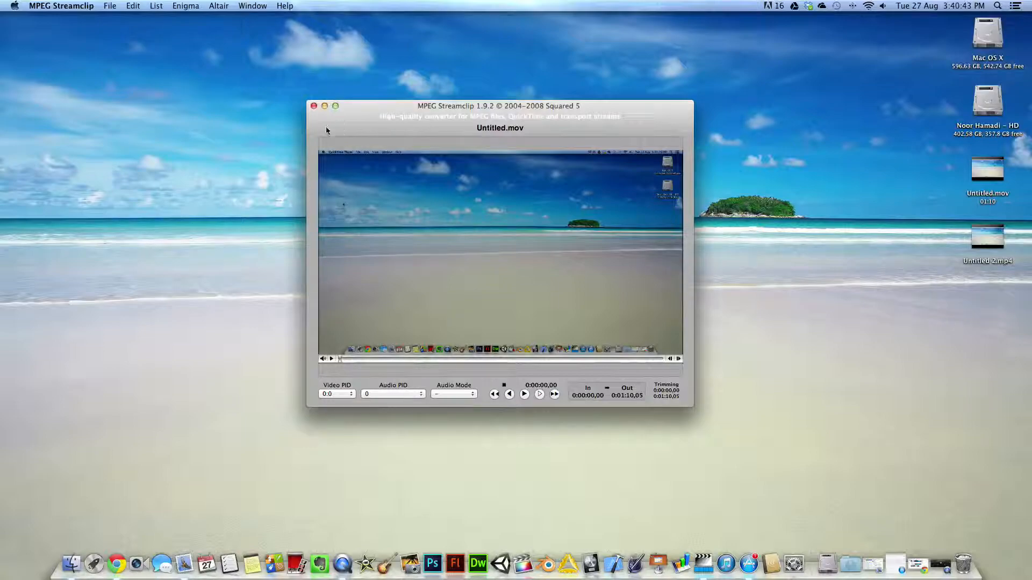
# Quit MPEG Streamclip once Untitled 2.mp4 has finished encoding
pyautogui.click(61, 7)
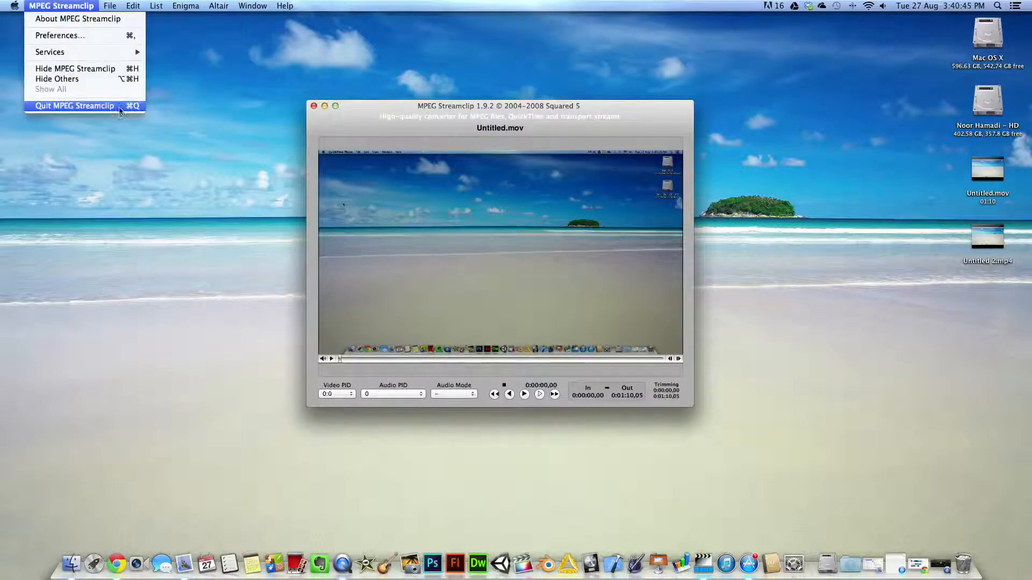
pyautogui.click(74, 106)
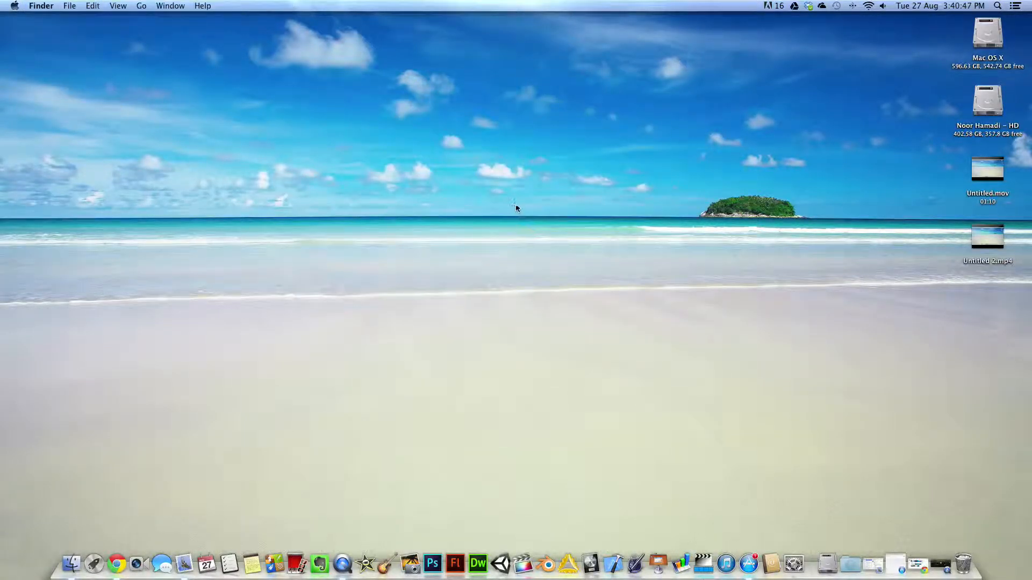
pyautogui.rightClick(987, 237)
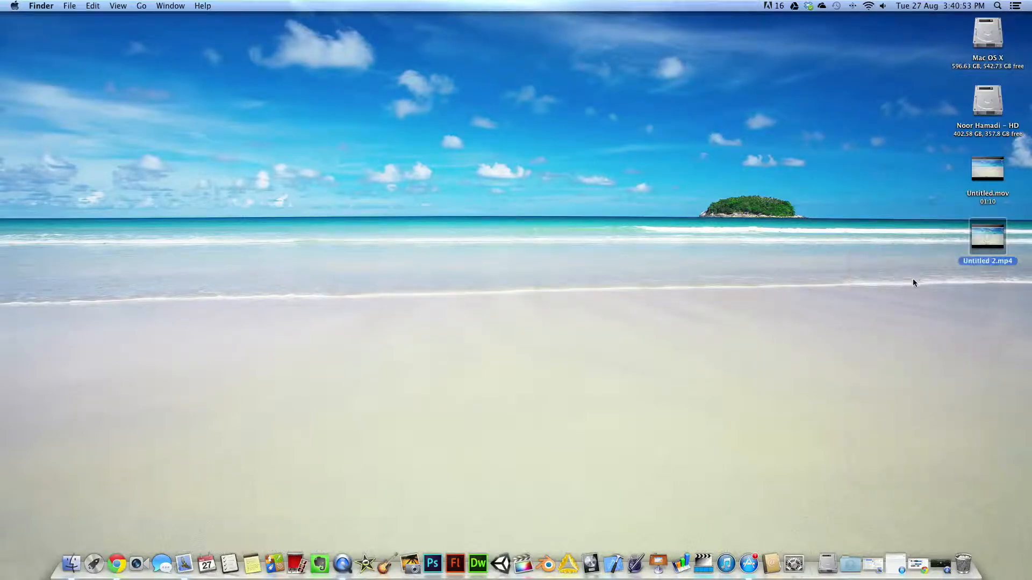
pyautogui.rightClick(986, 235)
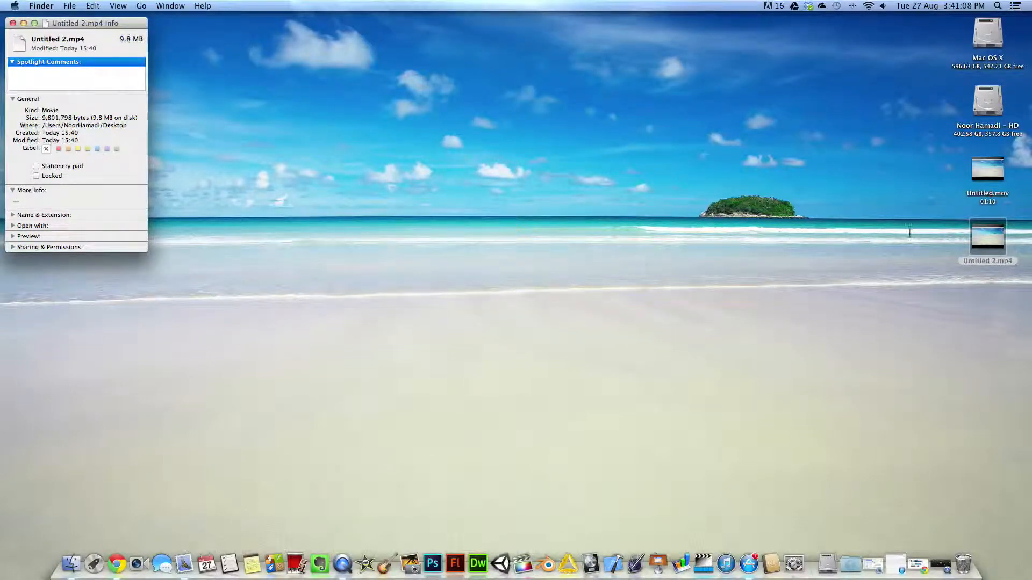
pyautogui.rightClick(987, 169)
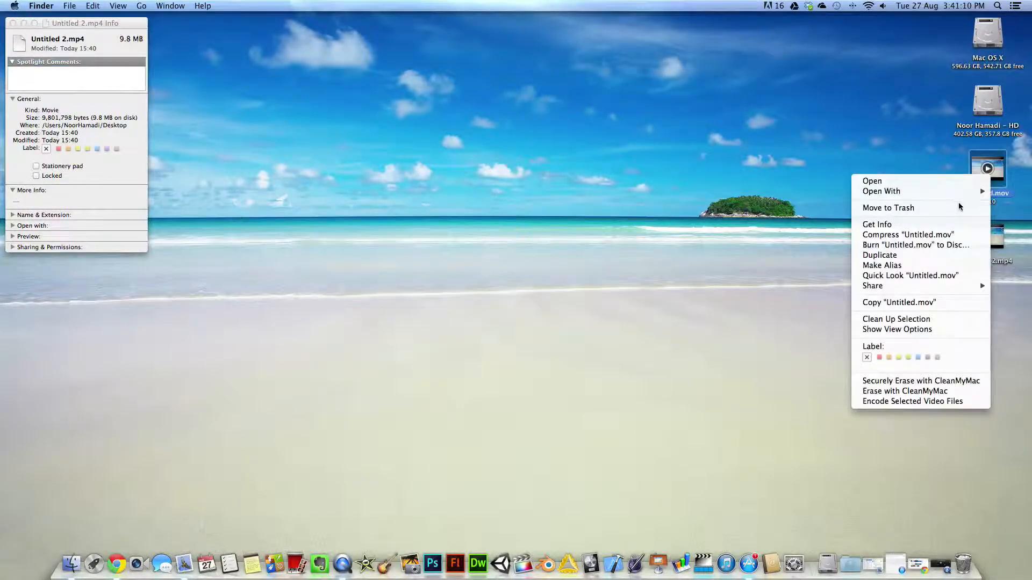
pyautogui.click(877, 225)
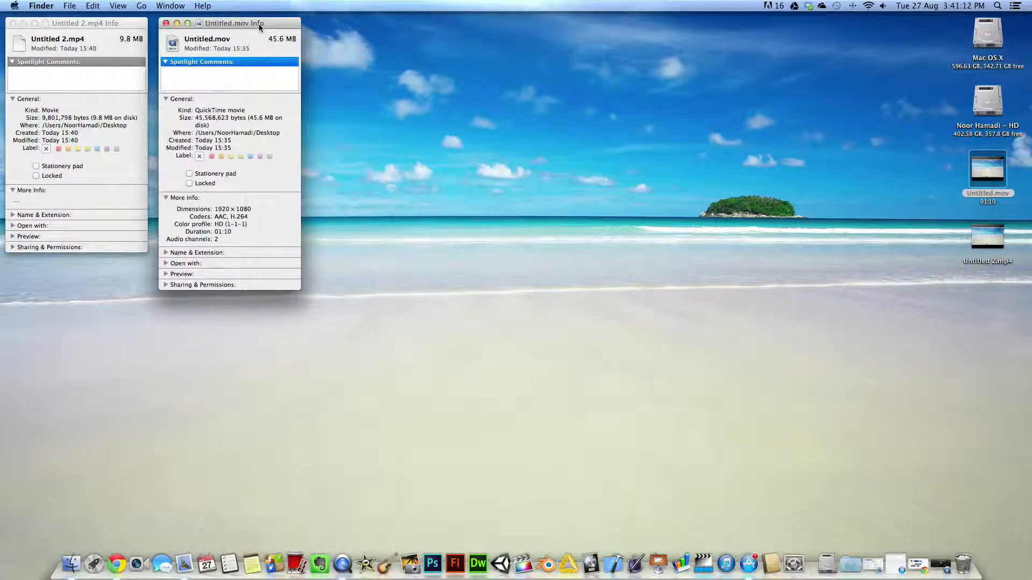
pyautogui.moveTo(234, 23); pyautogui.dragTo(223, 18)
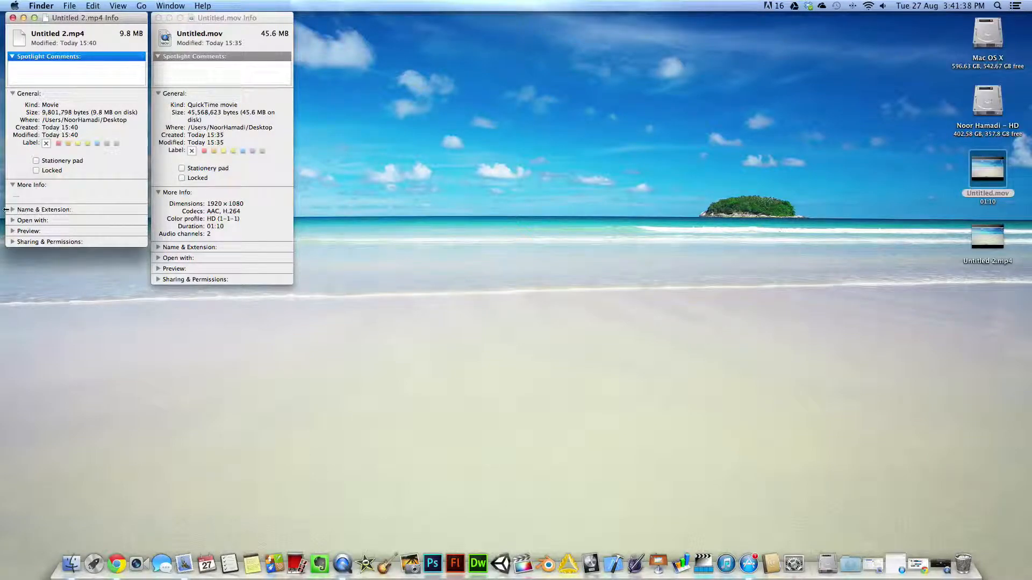
pyautogui.click(12, 185)
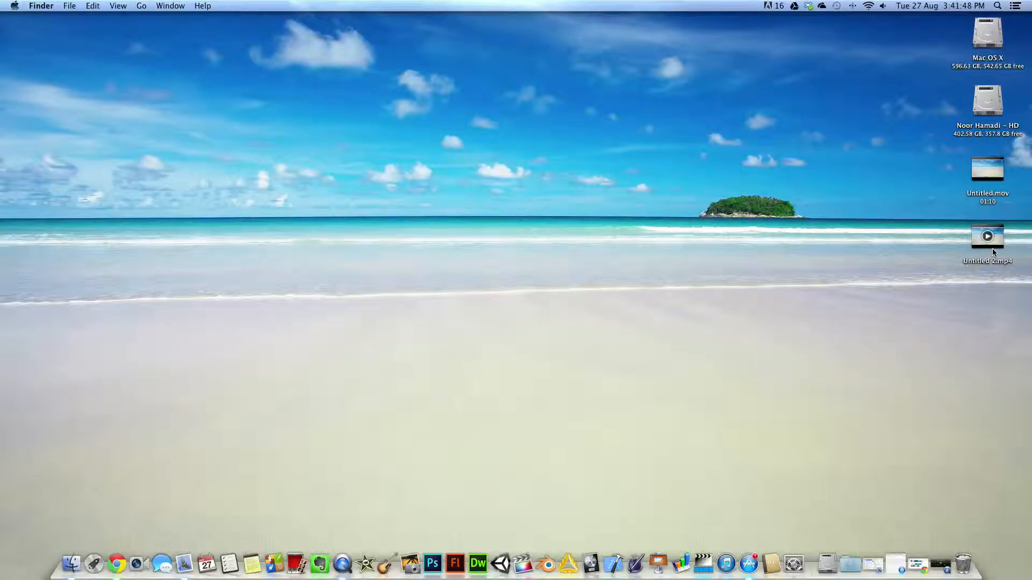
pyautogui.moveTo(987, 237)
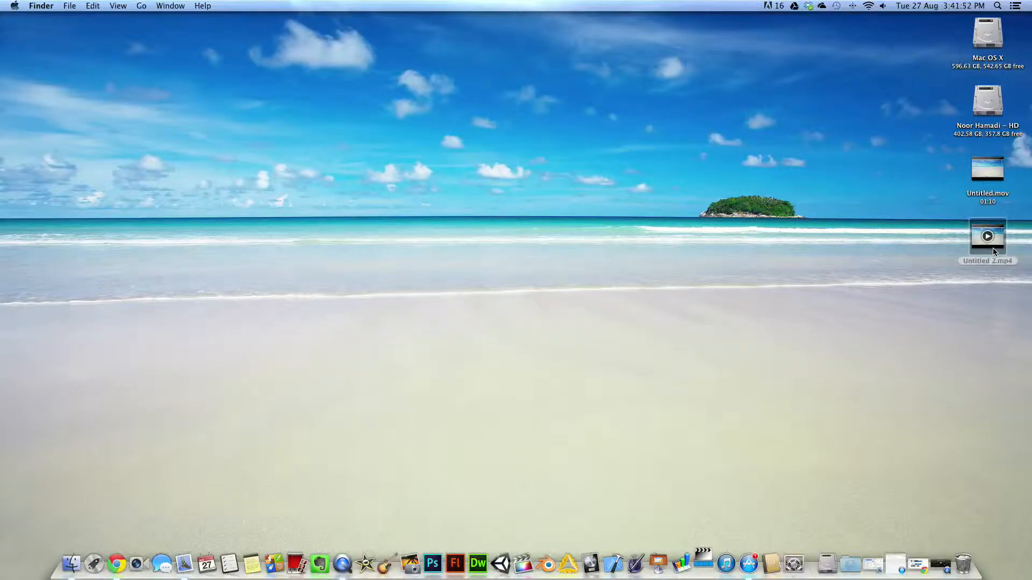
# Play the compressed Untitled 2.mp4 from the desktop in QuickTime Player
pyautogui.doubleClick(986, 237)
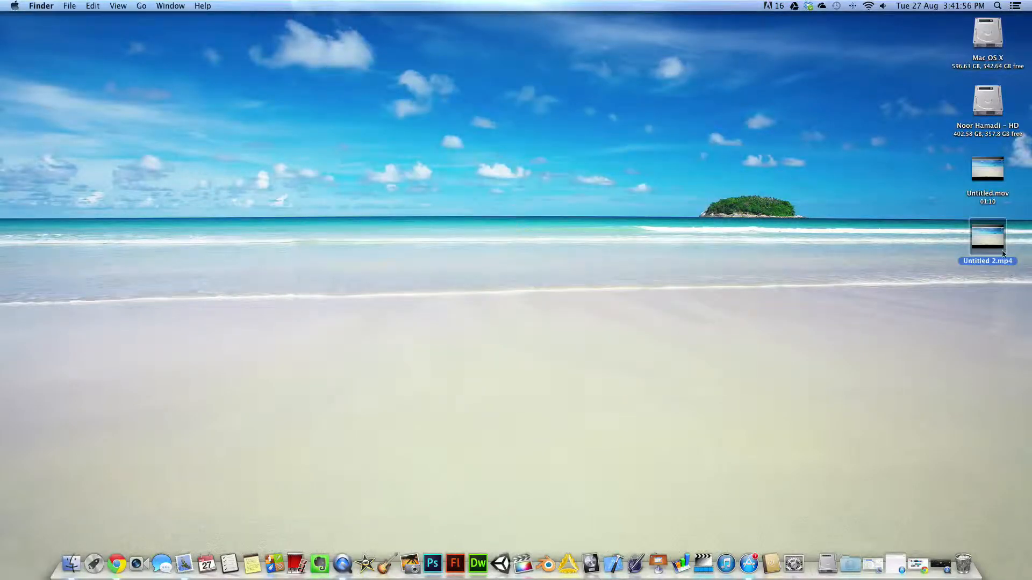
pyautogui.rightClick(986, 237)
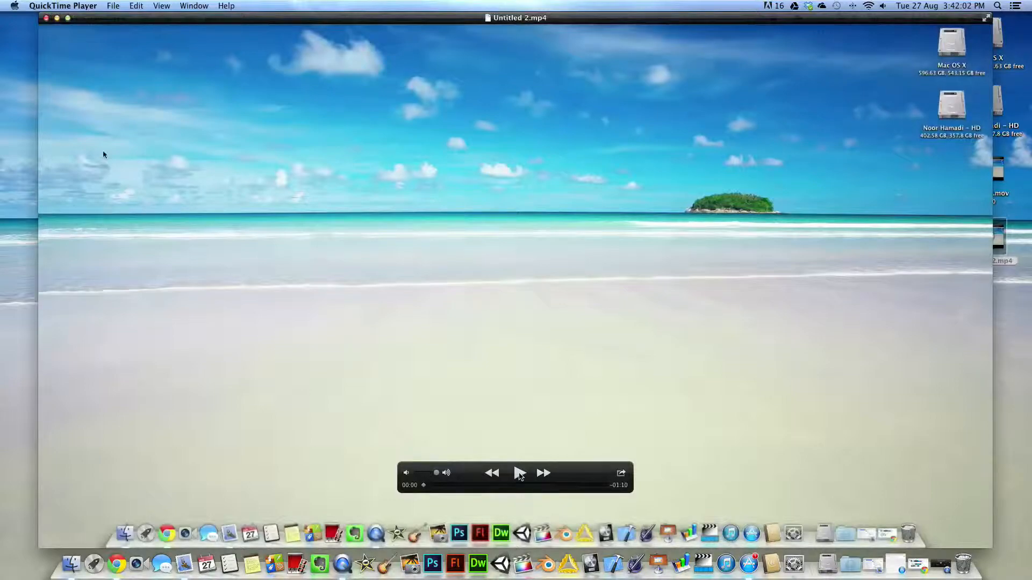
pyautogui.click(518, 473)
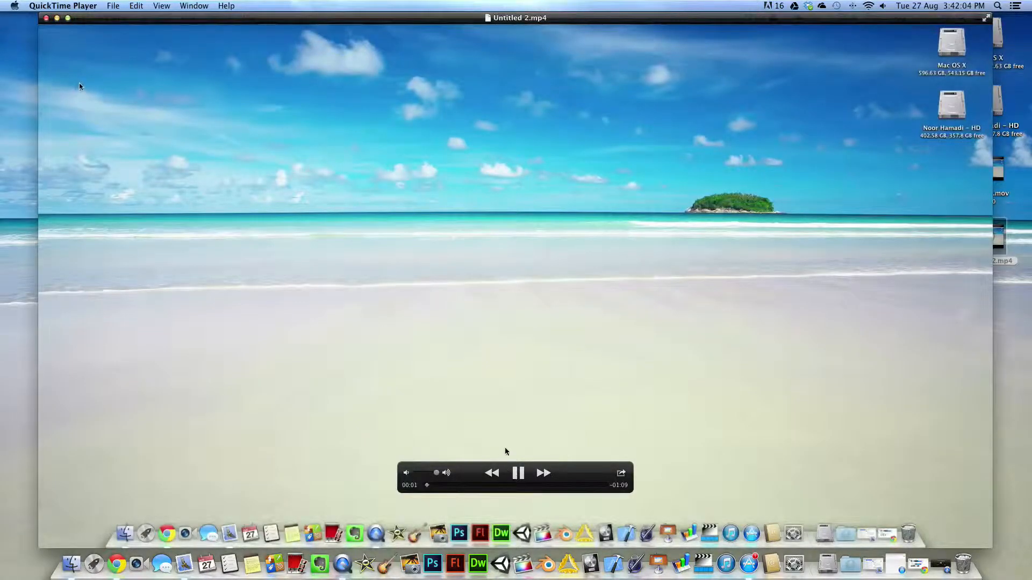
pyautogui.moveTo(533, 478)
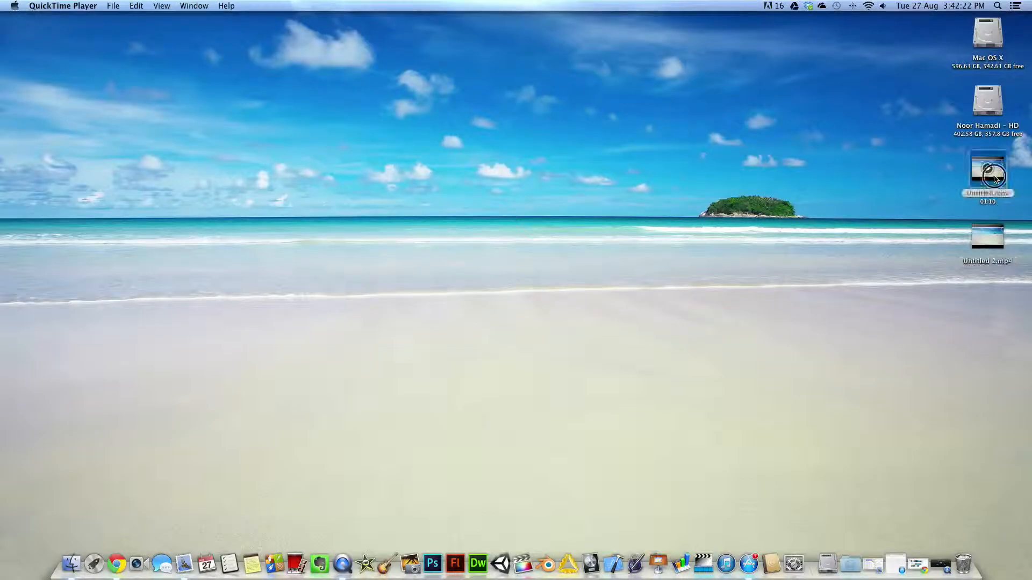
pyautogui.doubleClick(987, 174)
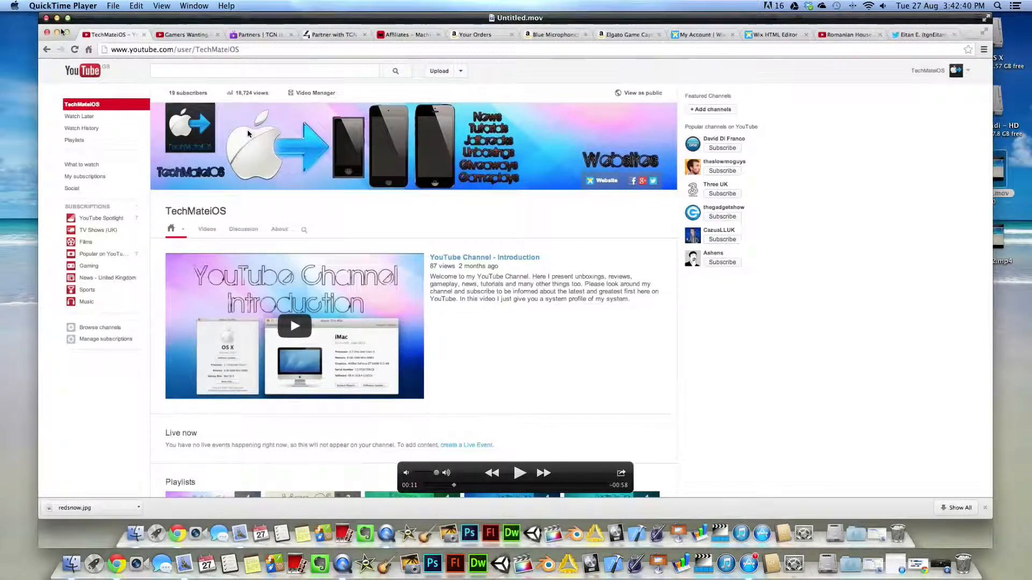
pyautogui.click(48, 35)
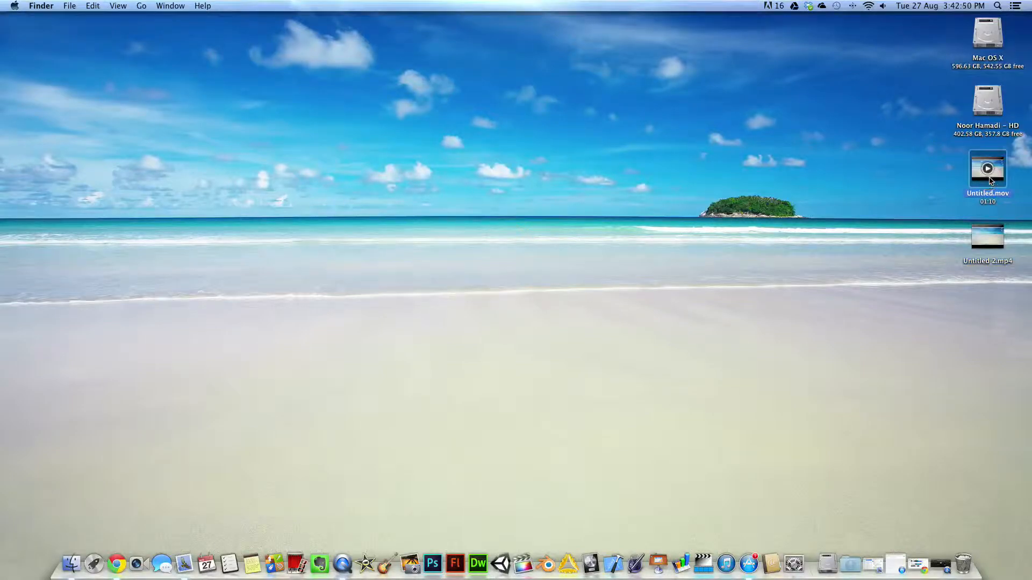
pyautogui.rightClick(987, 237)
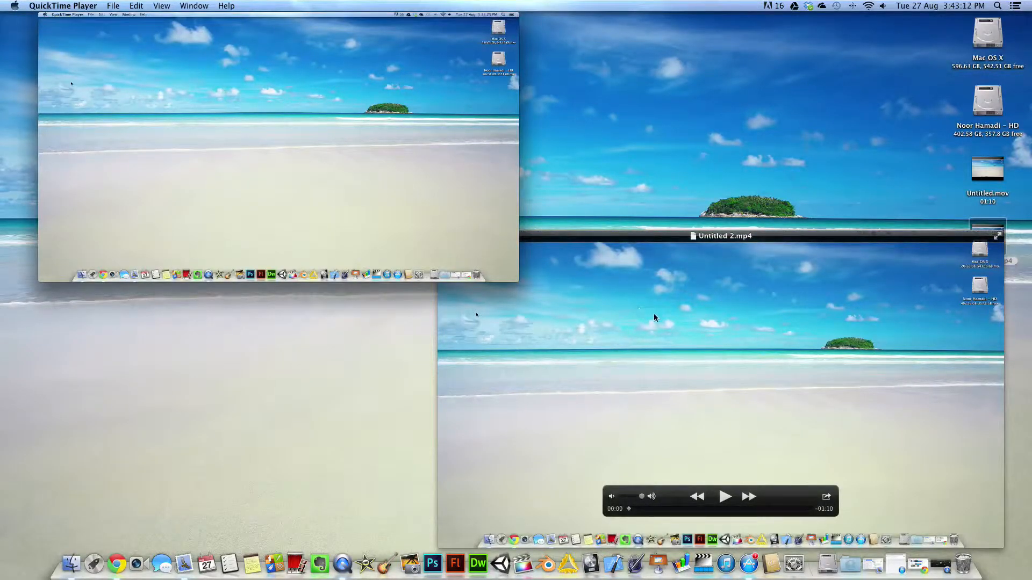
pyautogui.moveTo(768, 341)
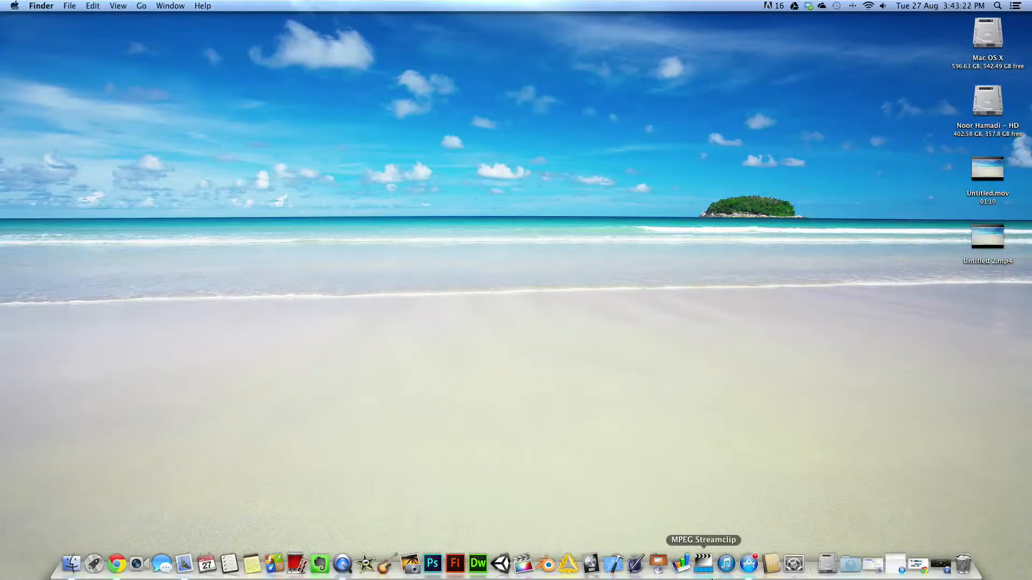
pyautogui.moveTo(682, 563)
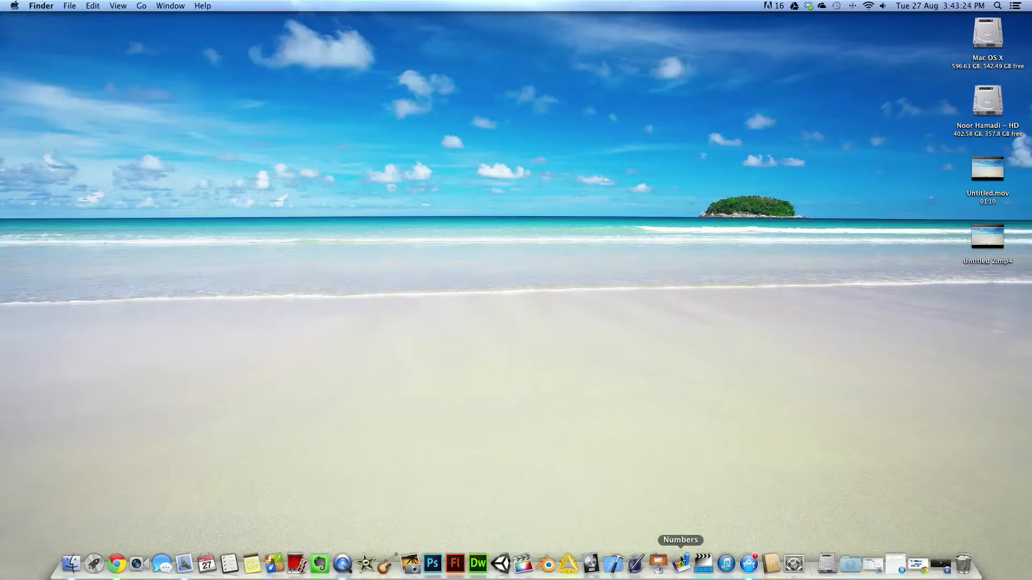
# Bring up the QuickTime Player Dock menu to stop the screen recording
pyautogui.rightClick(342, 564)
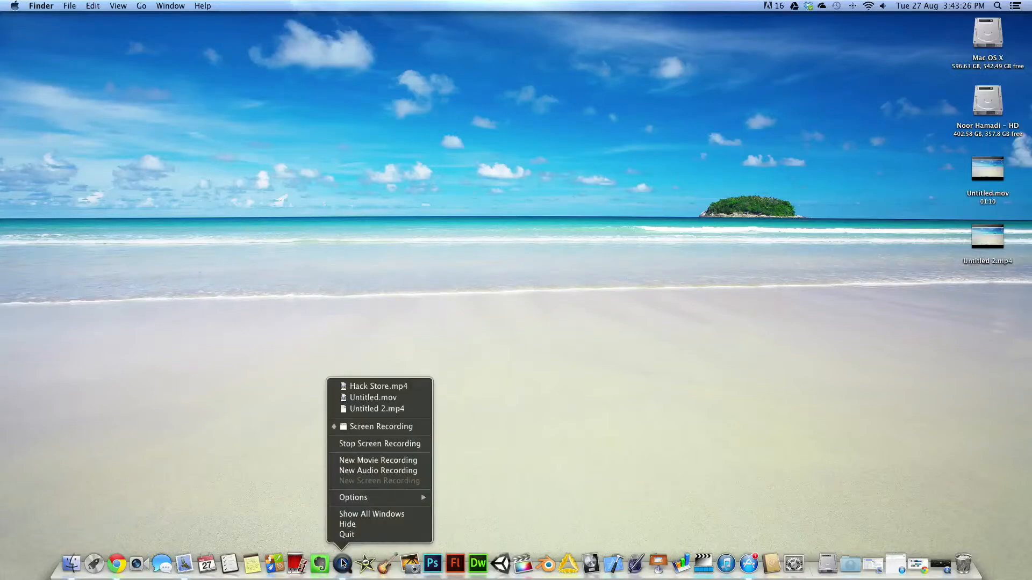
pyautogui.moveTo(379, 444)
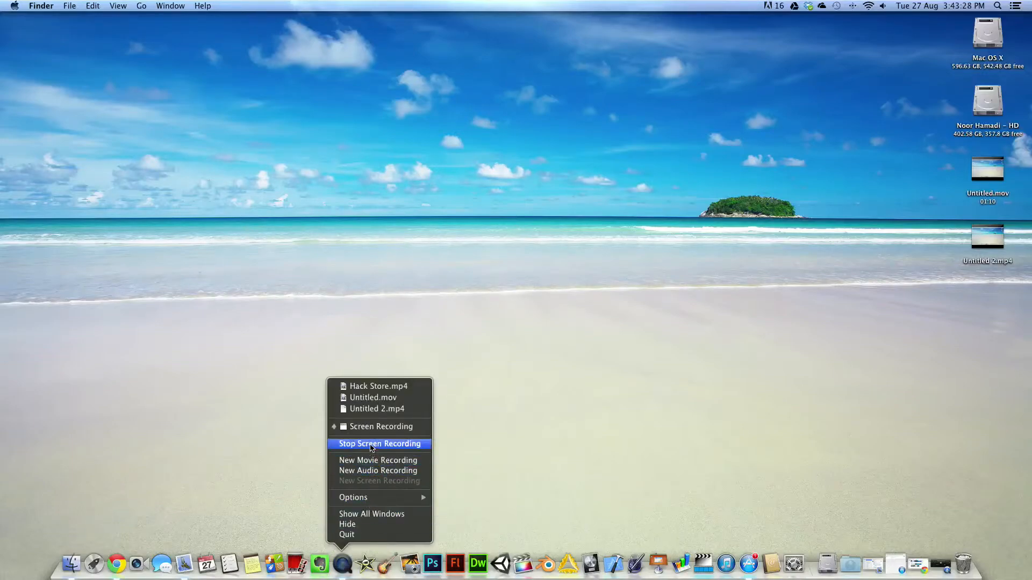